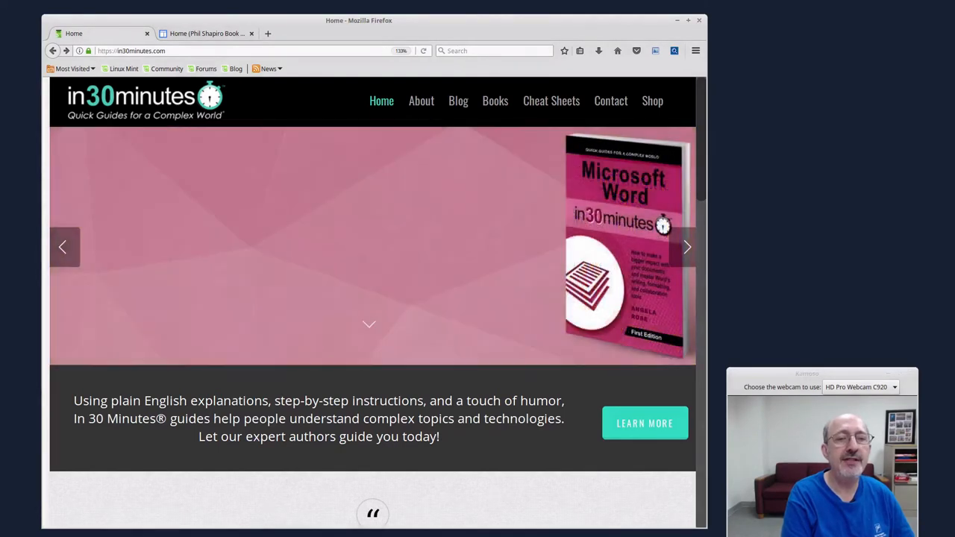
mouse_move(496, 100)
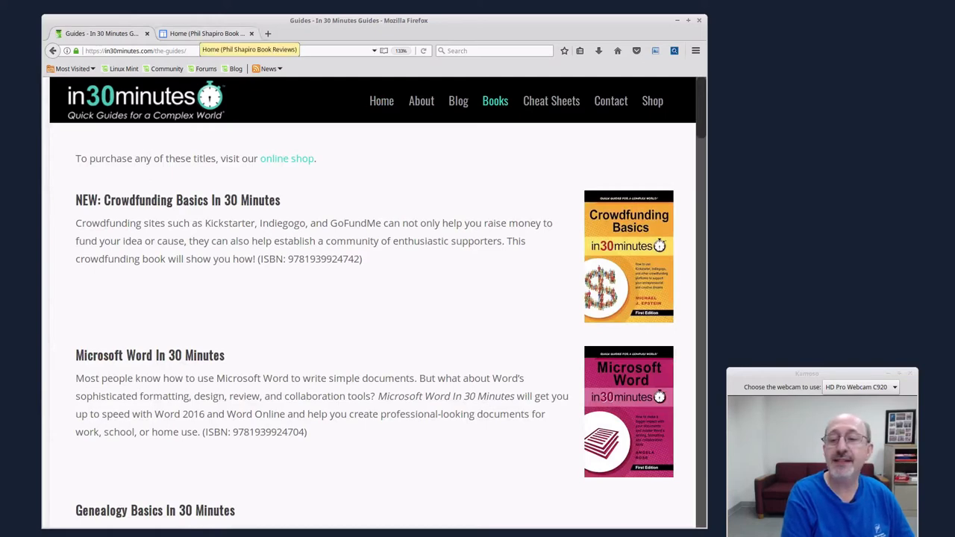
- View the in30minutes.com book titles in Firefox, then return to the PDF's author slide
click(208, 33)
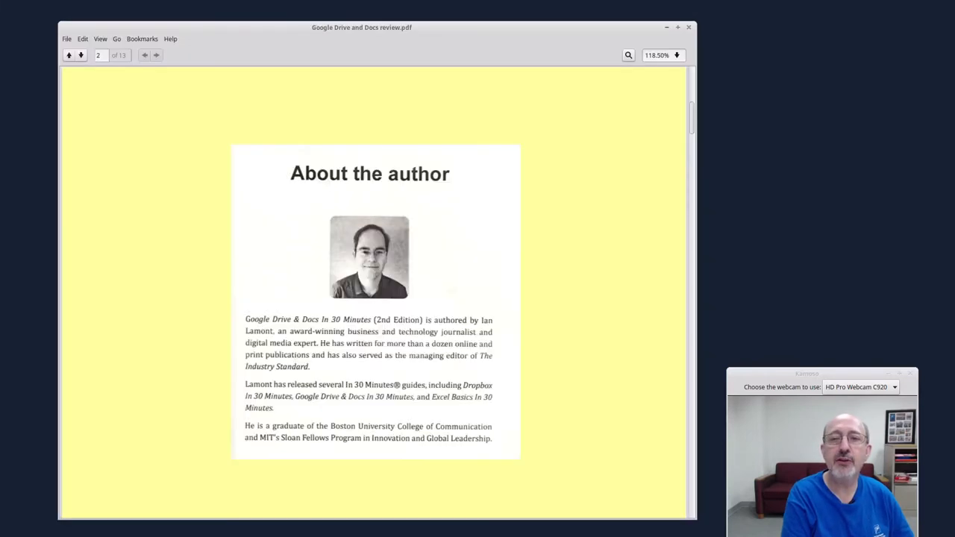
- Page forward from About the author through the series slide to the Contents page
click(80, 54)
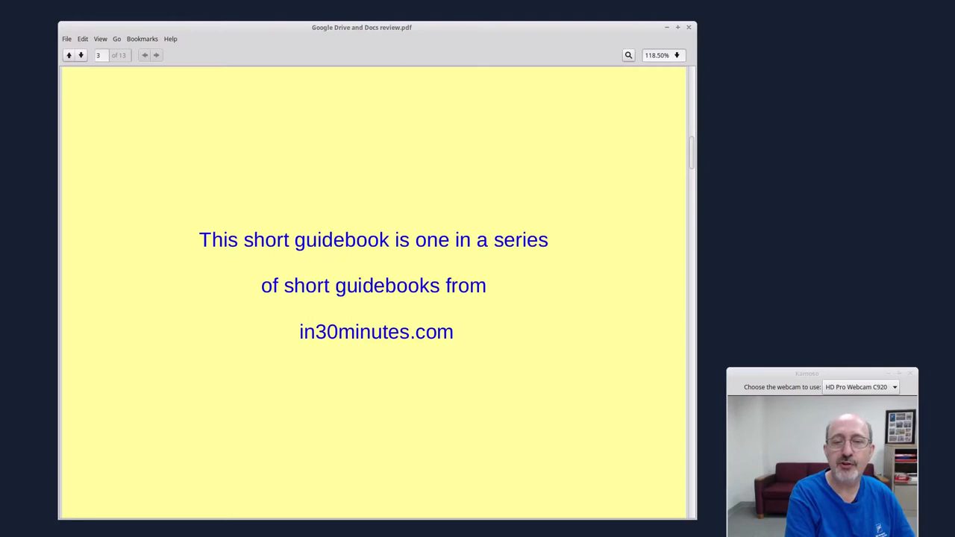
click(80, 54)
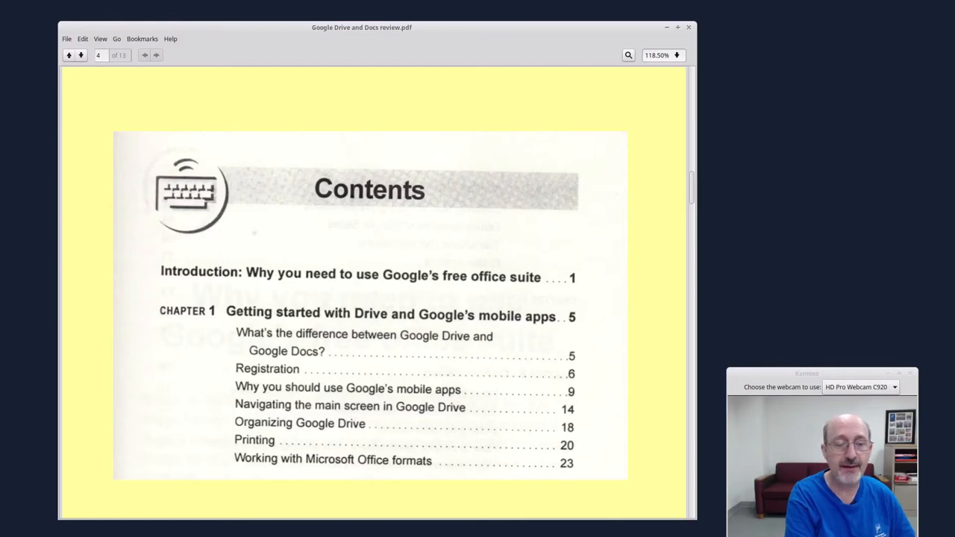
- Page through the chapter 2 Docs and chapter 3 Sheets/Forms contents to the Drive import steps
click(80, 54)
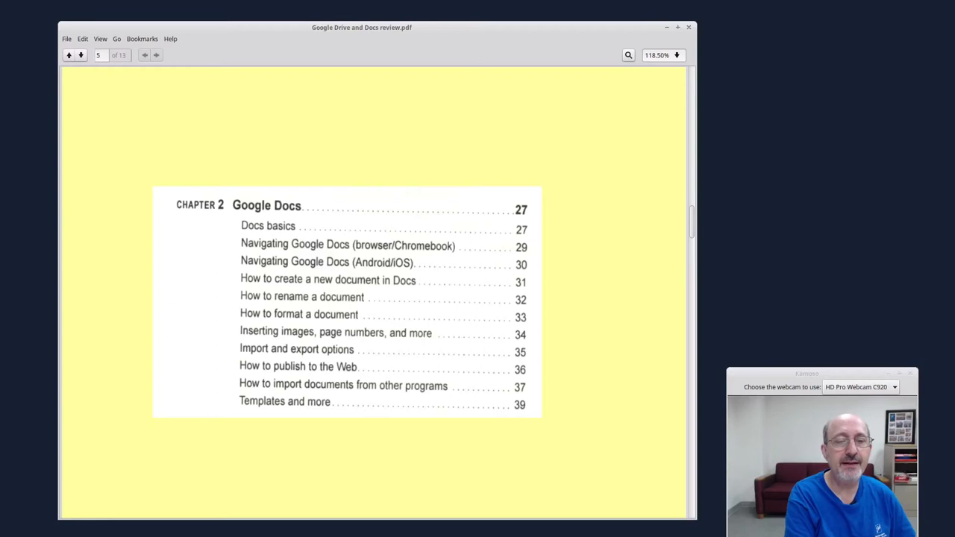
click(81, 54)
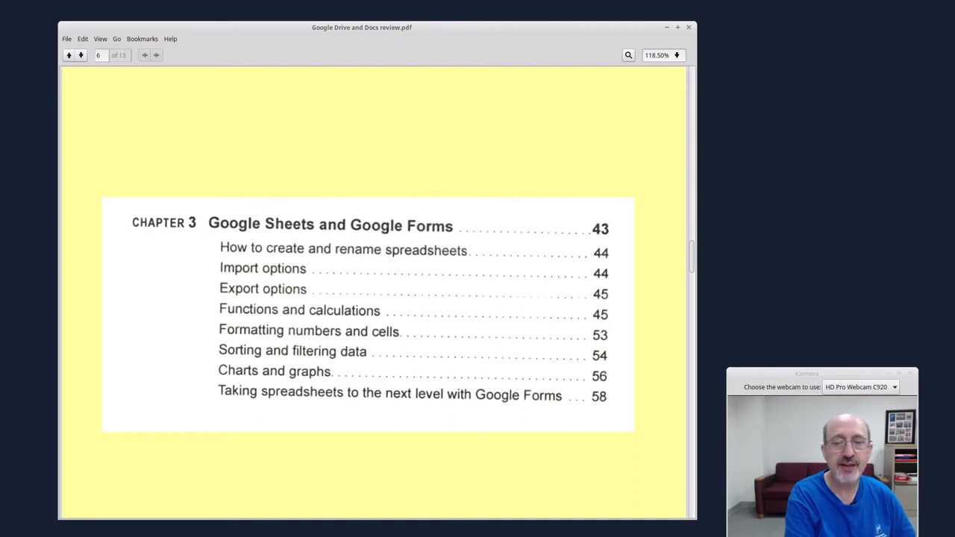
click(81, 54)
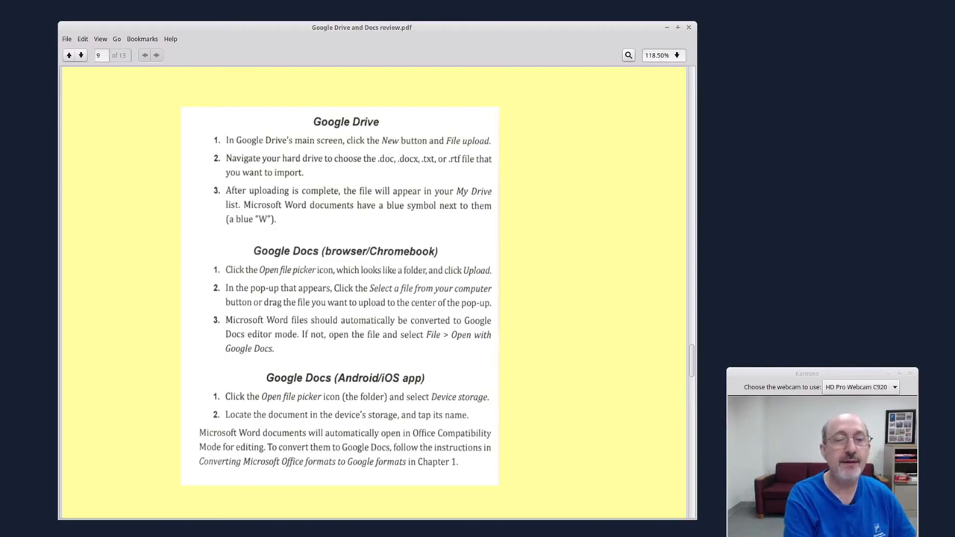
- Page past the Google Slides chapter opener to the reviewer's contact slide
click(81, 54)
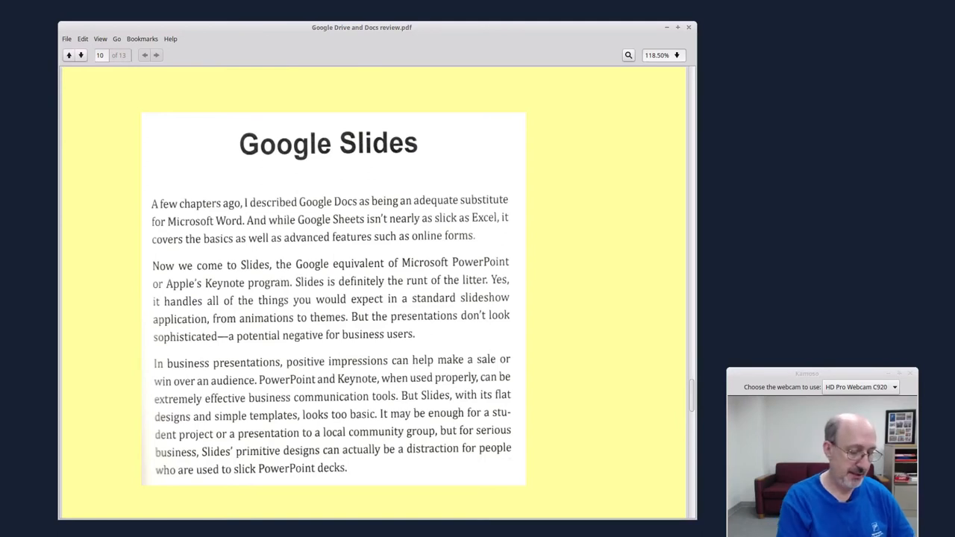
click(81, 54)
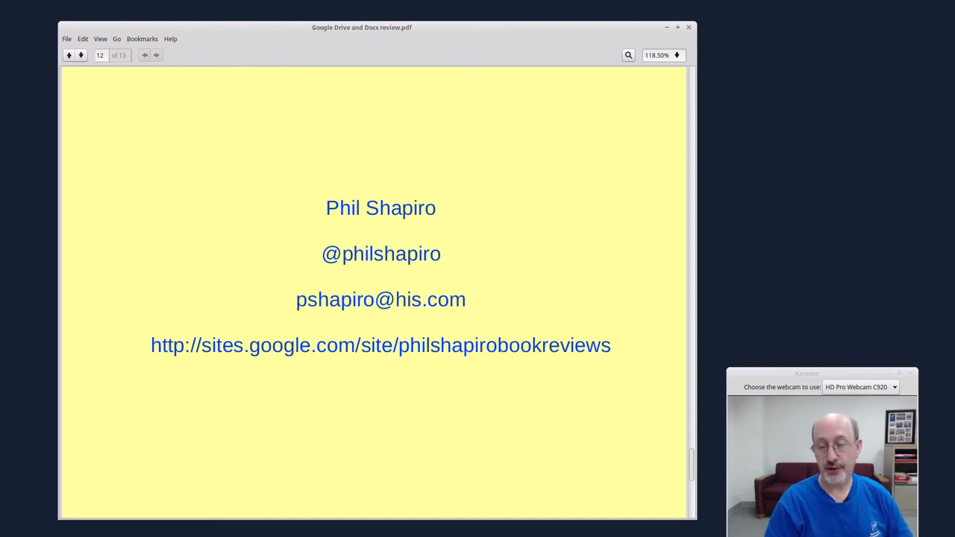
- Advance to slide 13 of 13 crediting Simple Screen Recorder on a ThinkPad T400
click(81, 53)
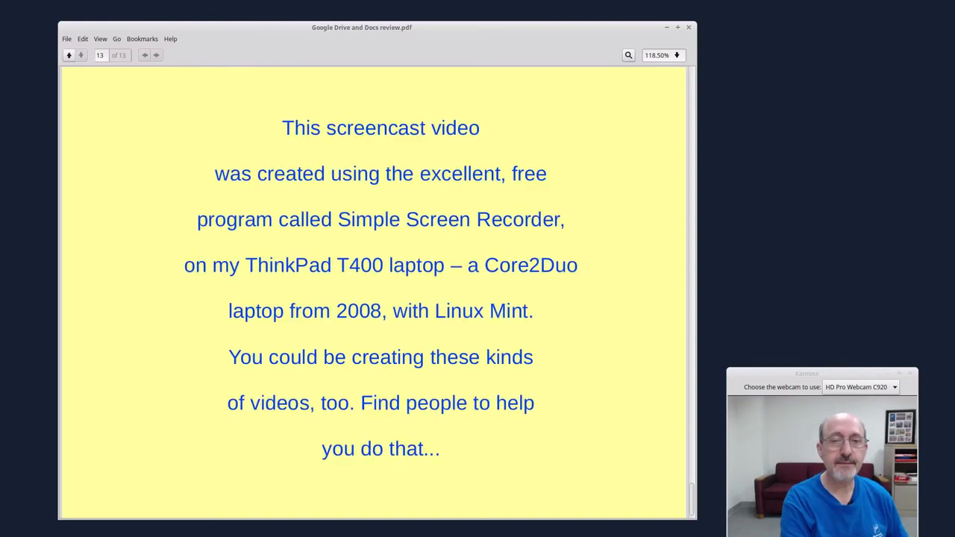